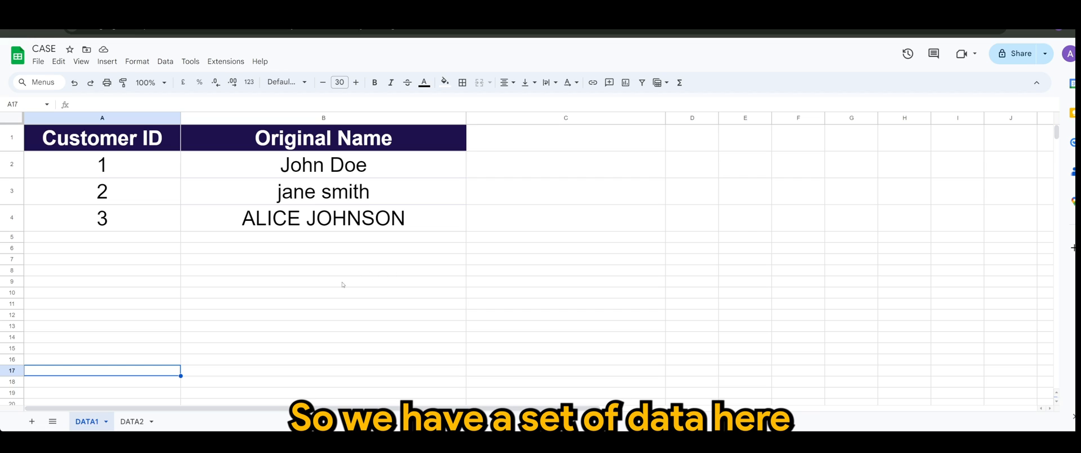
mouse_move(239, 248)
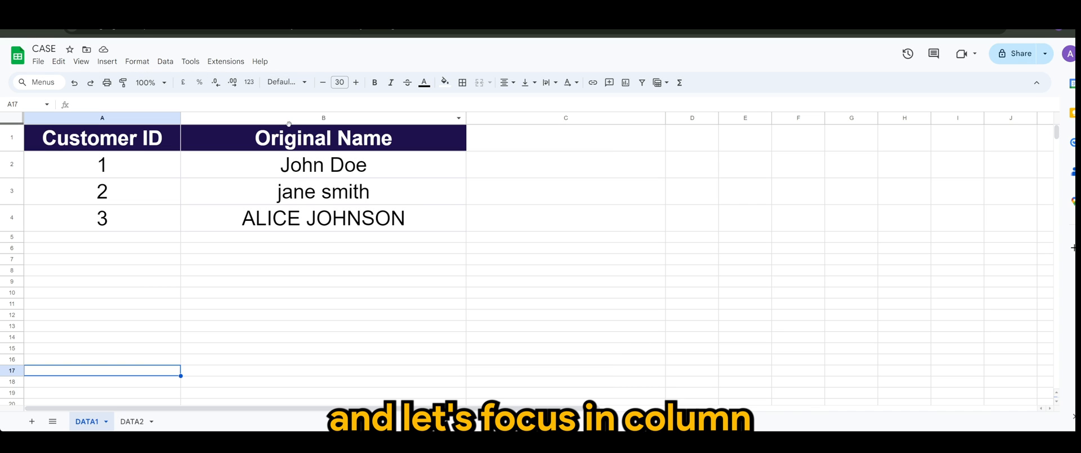
Review the Original Name column's mixed-case names: John Doe, jane smith, ALICE JOHNSON.
click(322, 118)
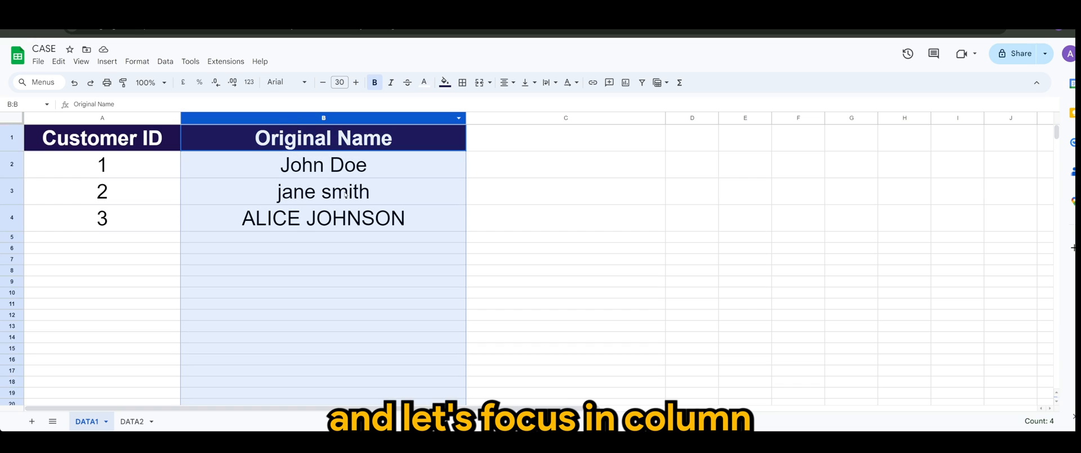
mouse_move(335, 262)
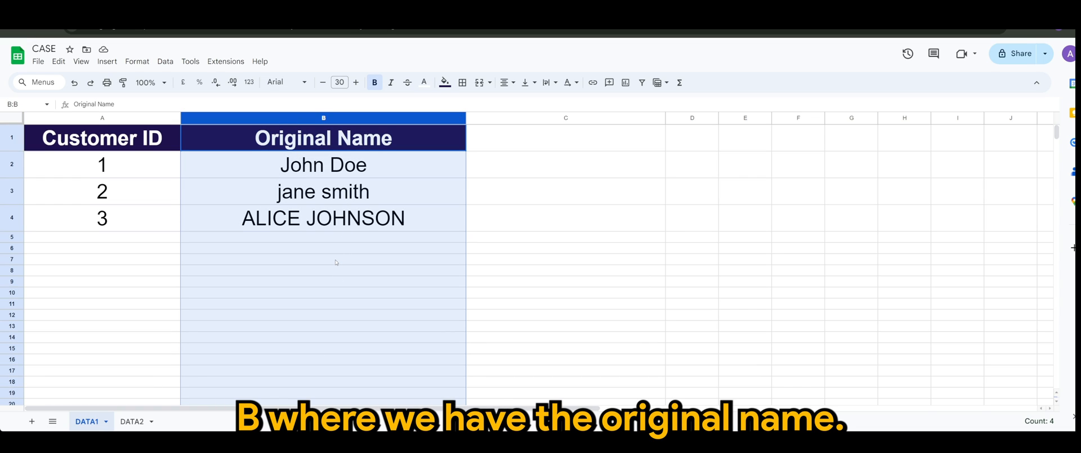
click(323, 258)
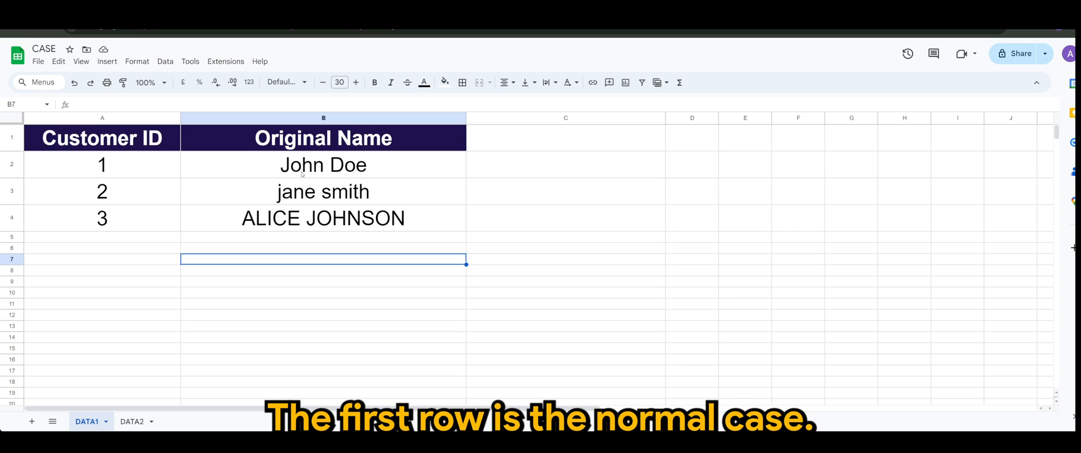
click(322, 164)
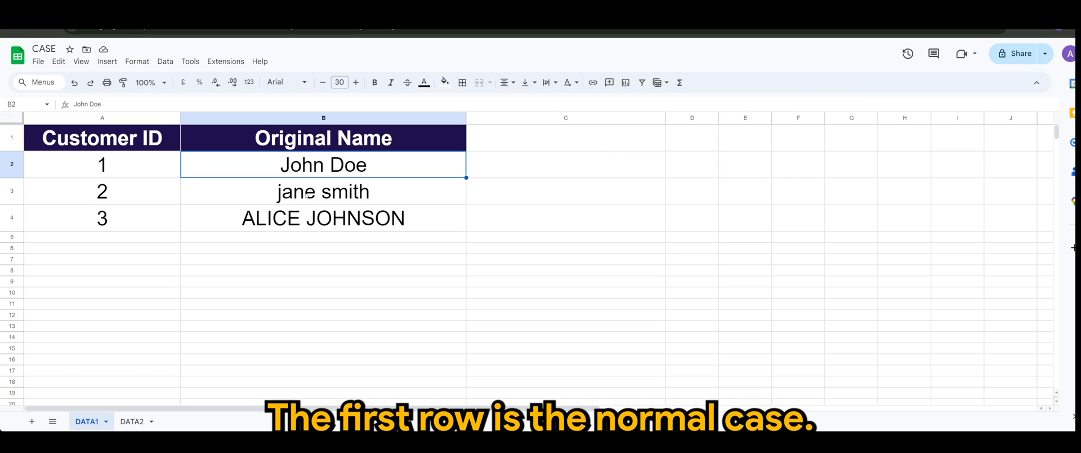
click(323, 191)
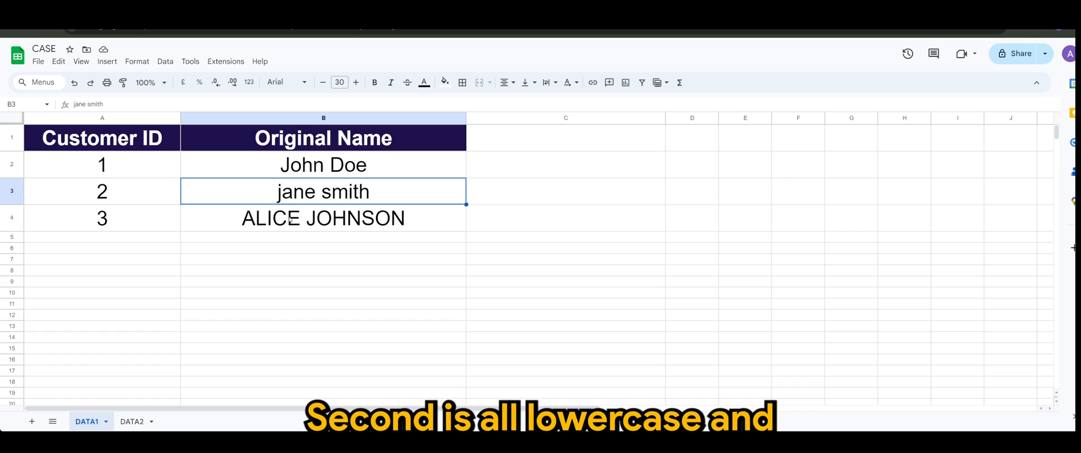
click(323, 218)
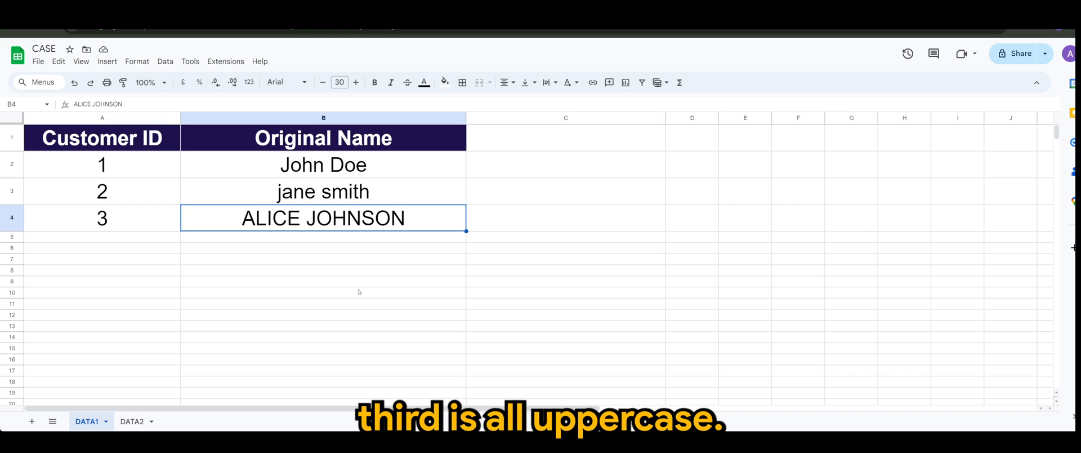
Add a new virtual column to the DATA1 table.
click(131, 421)
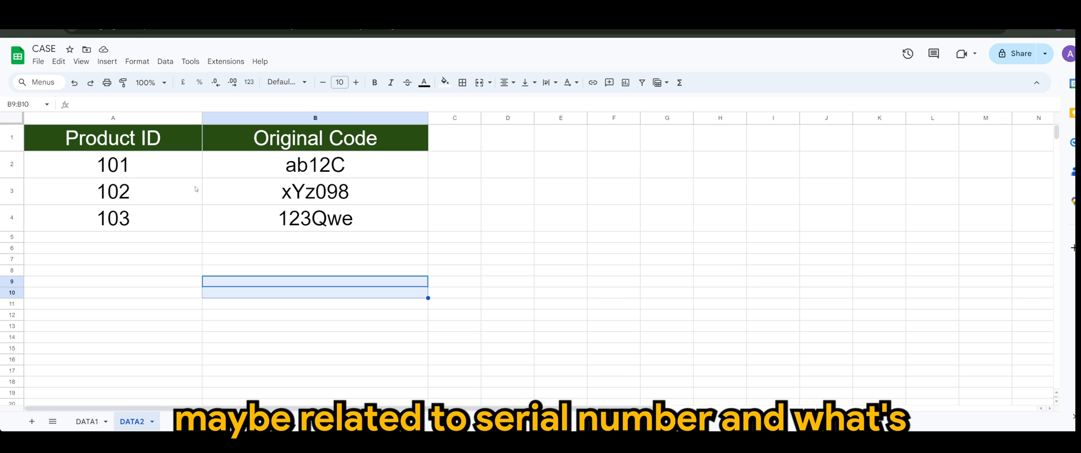
mouse_move(242, 197)
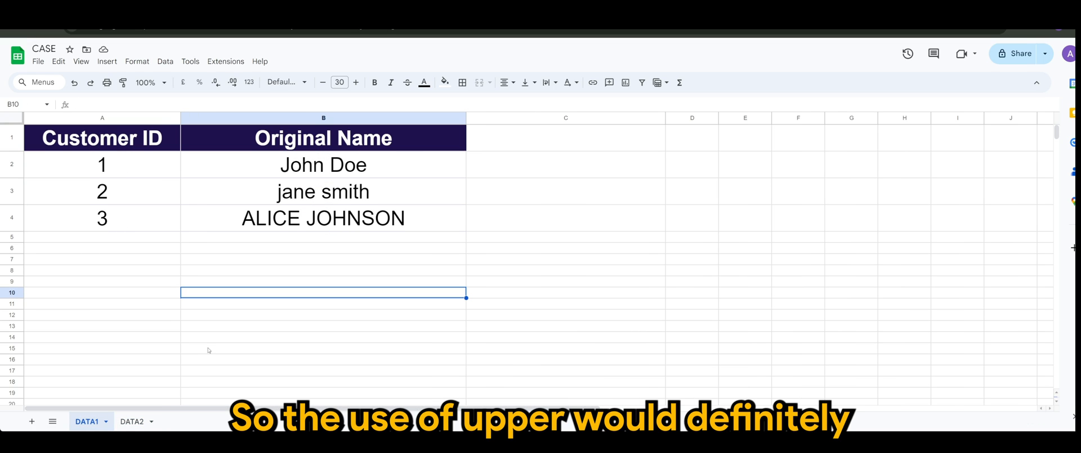
click(323, 336)
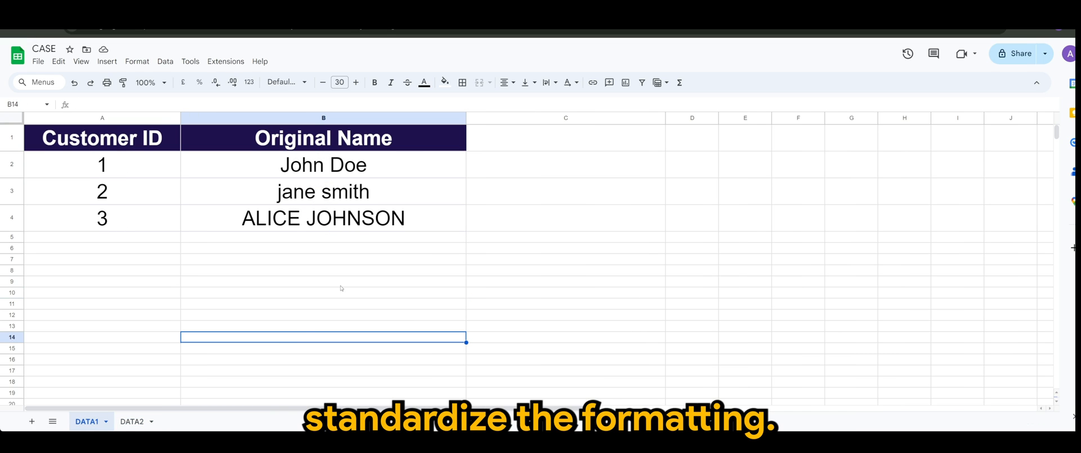
mouse_move(540, 152)
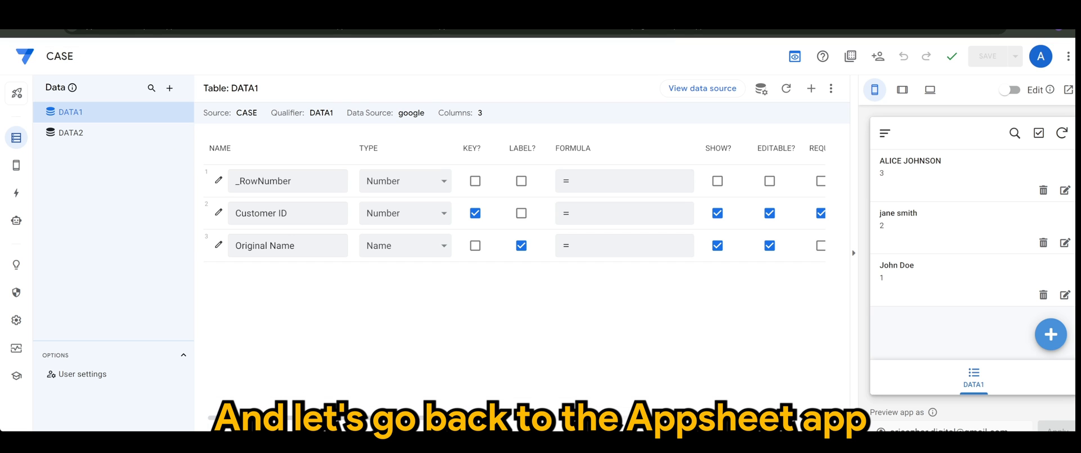
mouse_move(400, 322)
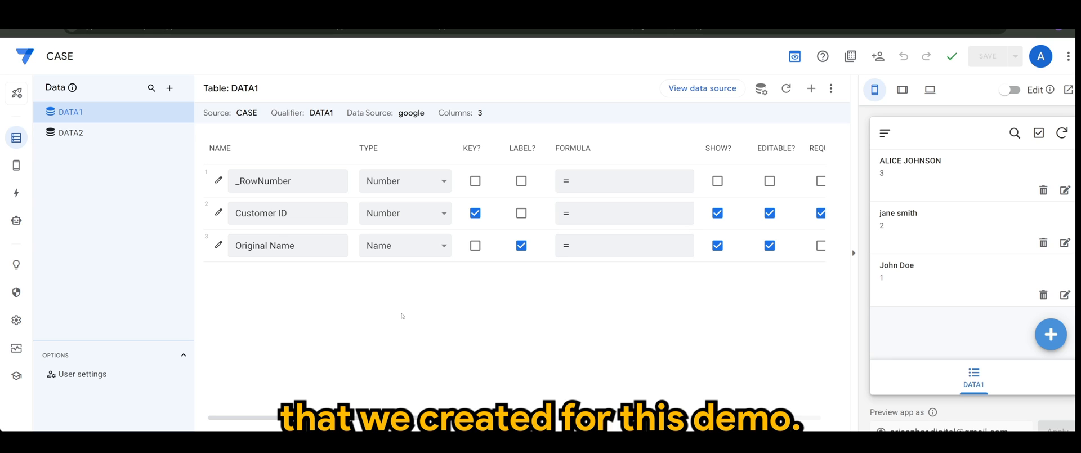
mouse_move(552, 291)
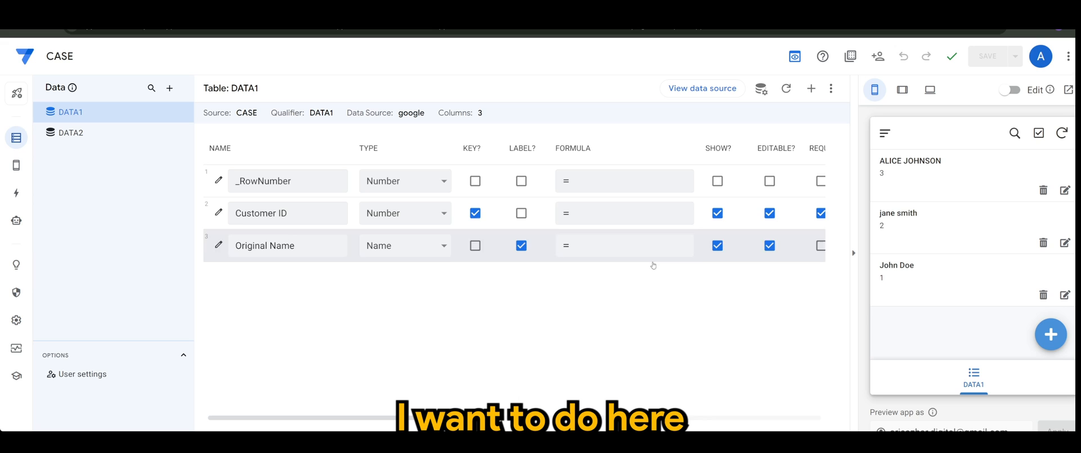
mouse_move(811, 88)
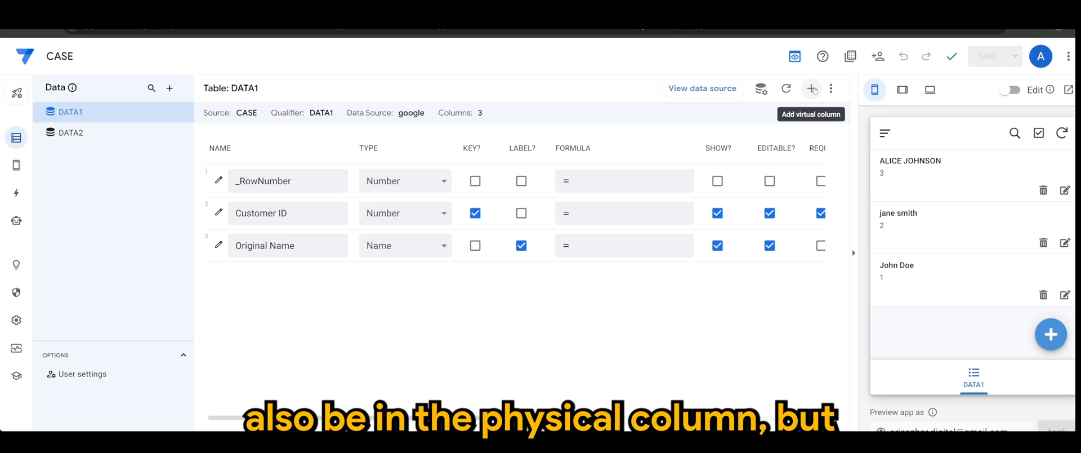
click(811, 89)
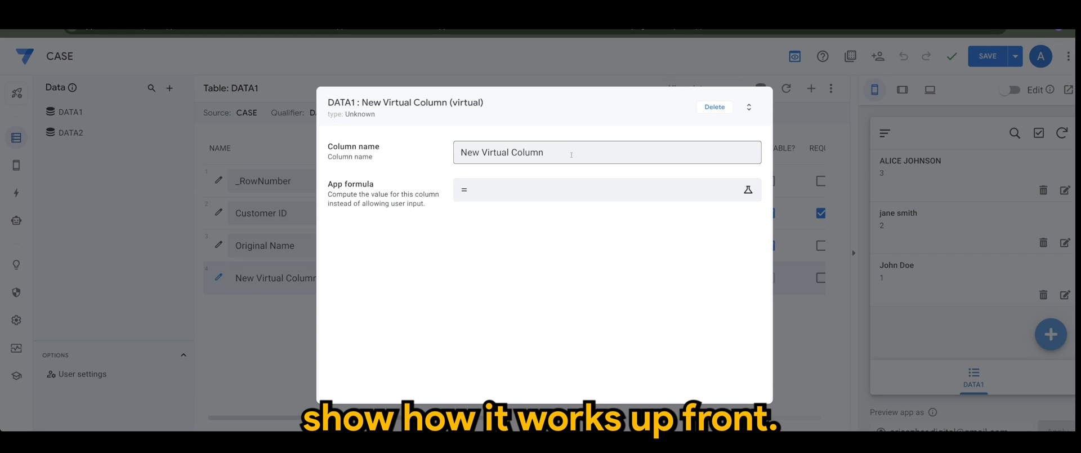
Rename the new virtual column to UPPERCASE.
triple_click(607, 152)
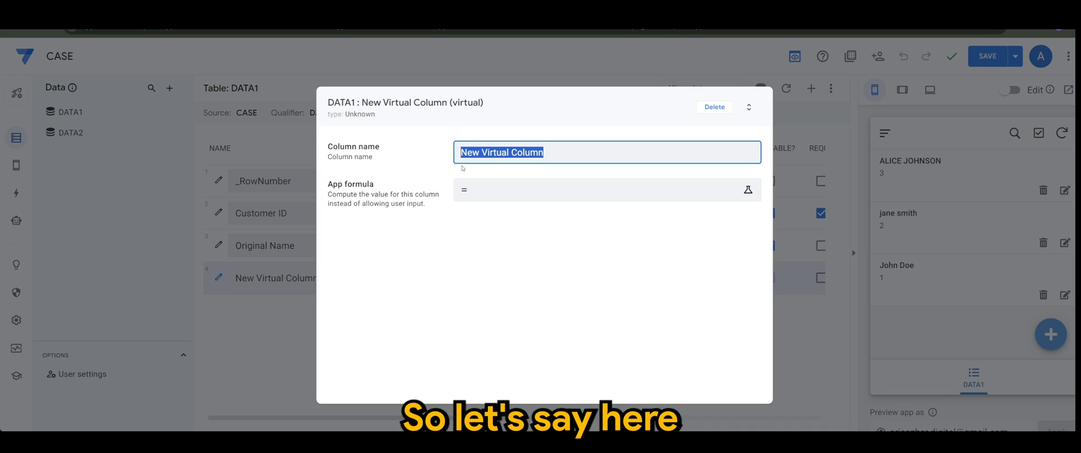
text(UPPERC)
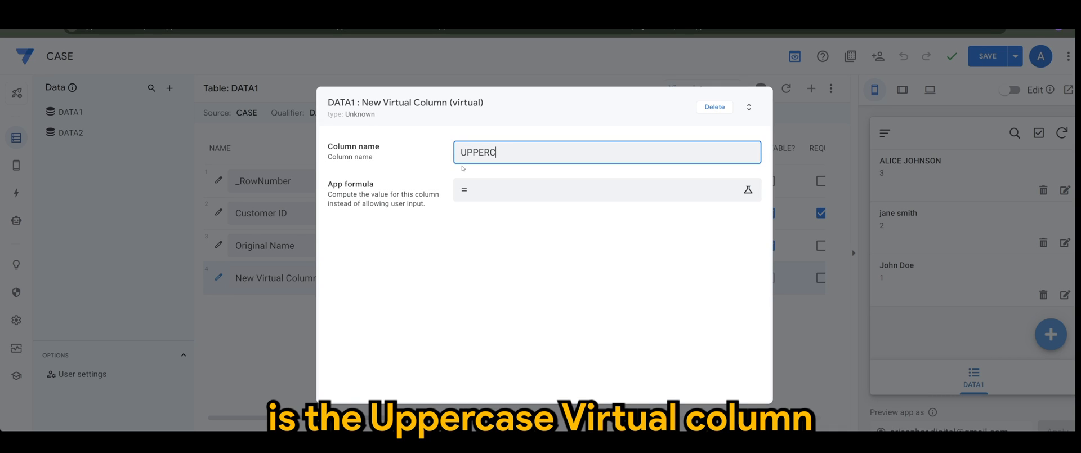
text(ASE)
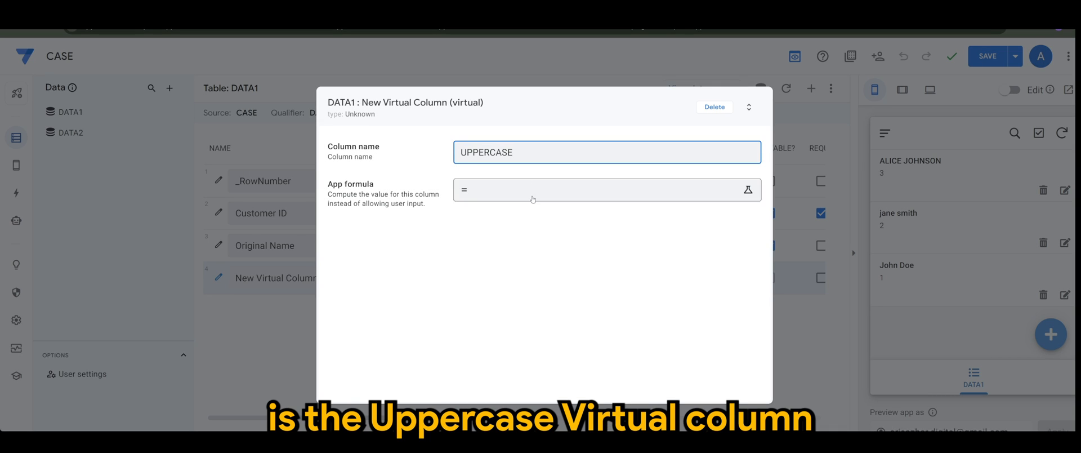
Set the column's formula to UPPER([Original Name]), save it and finish editing.
click(747, 190)
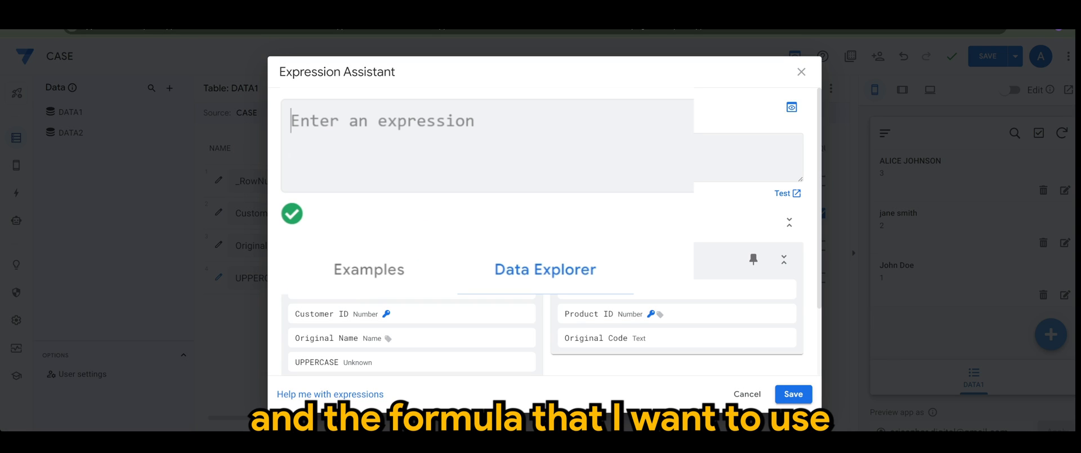
text(U)
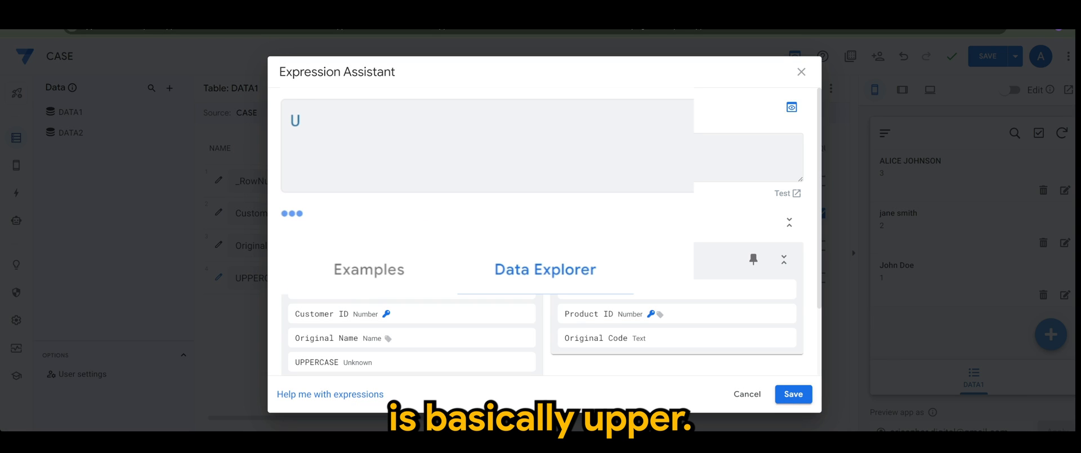
text(PPER([)
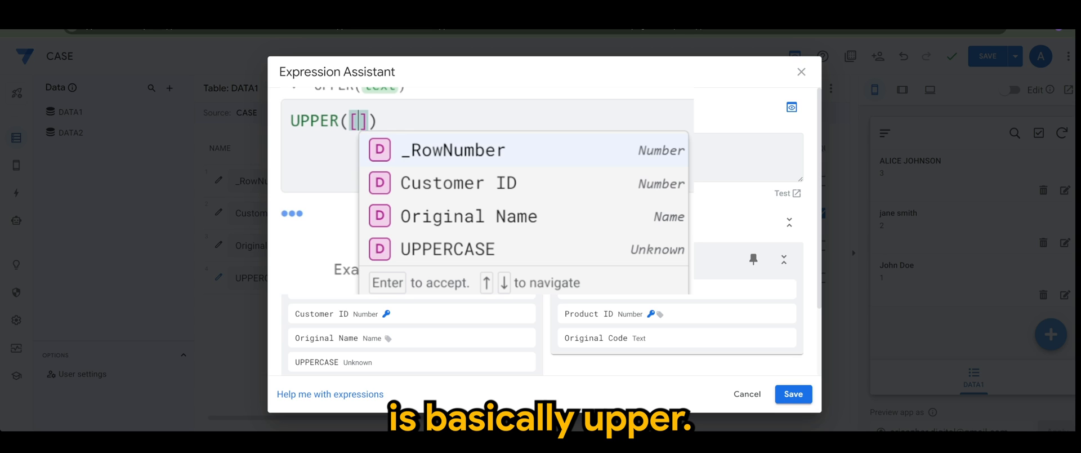
mouse_move(546, 231)
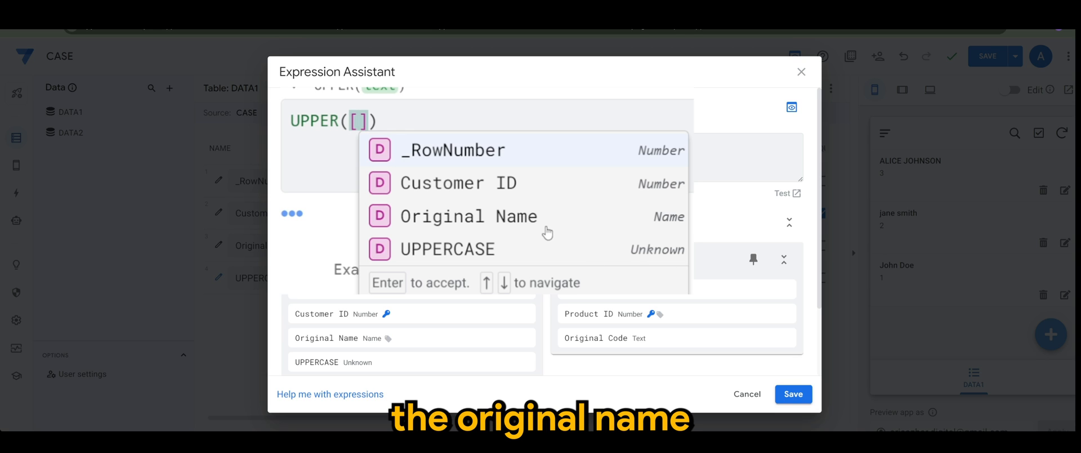
click(468, 216)
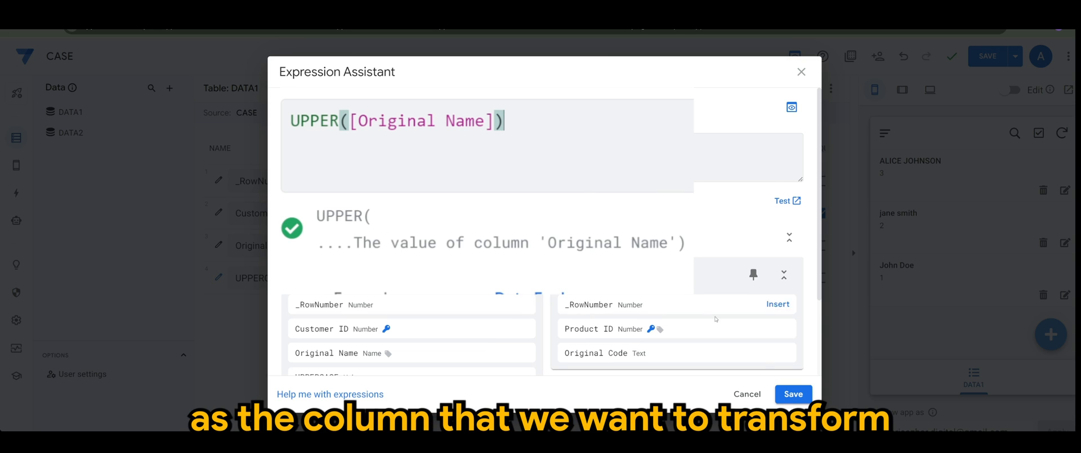
click(792, 394)
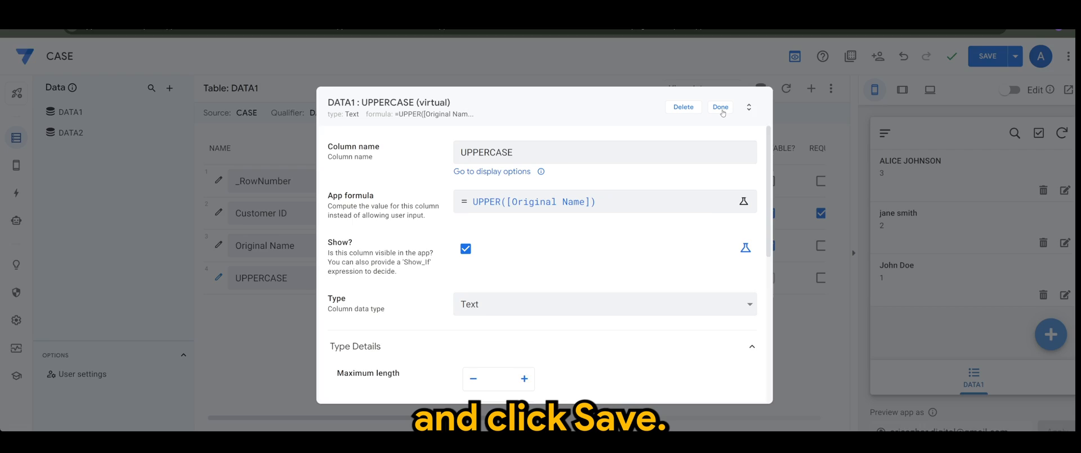
click(719, 107)
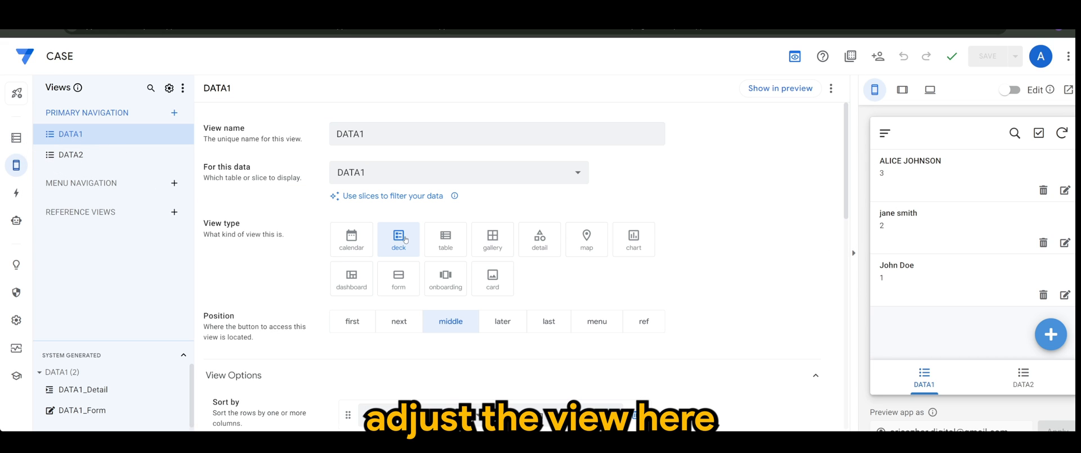
Set the DATA1 deck's secondary header to UPPERCASE, then switch to the DATA2 view.
scroll(down, 3)
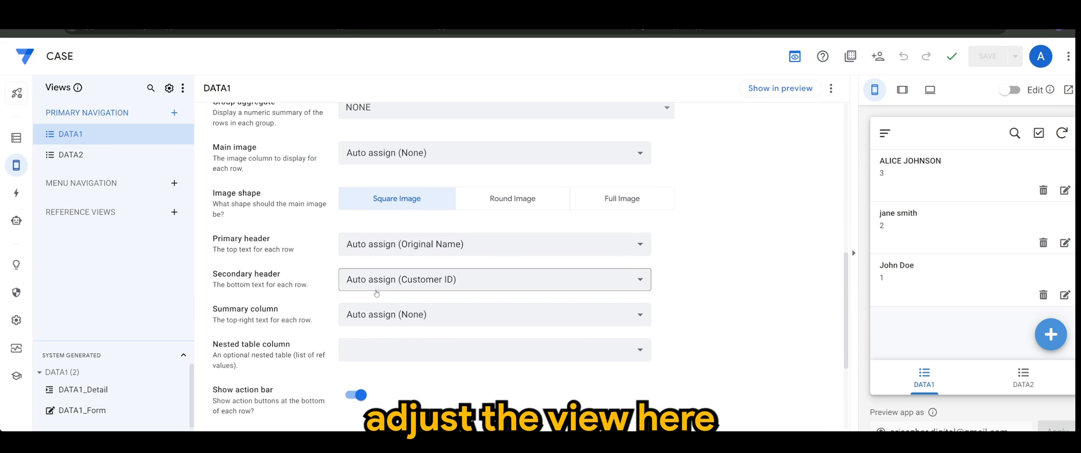
click(494, 279)
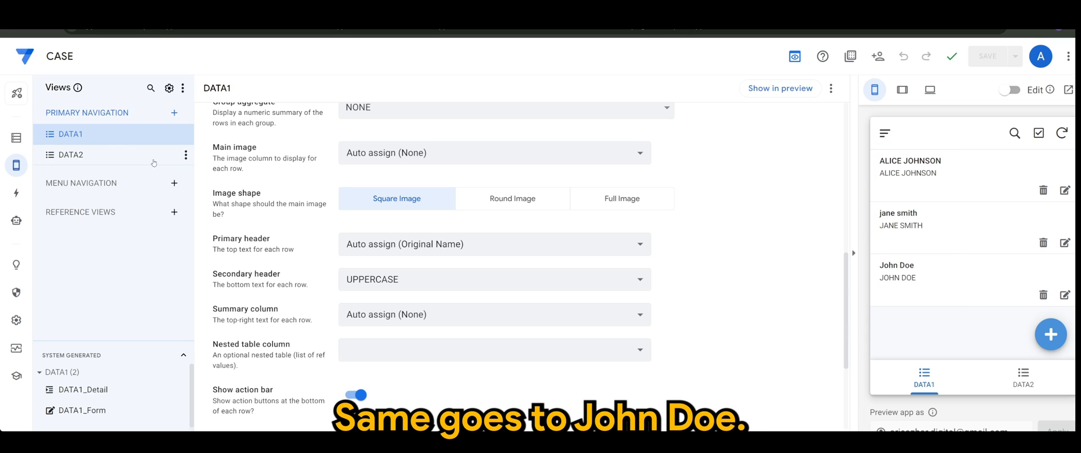
click(70, 155)
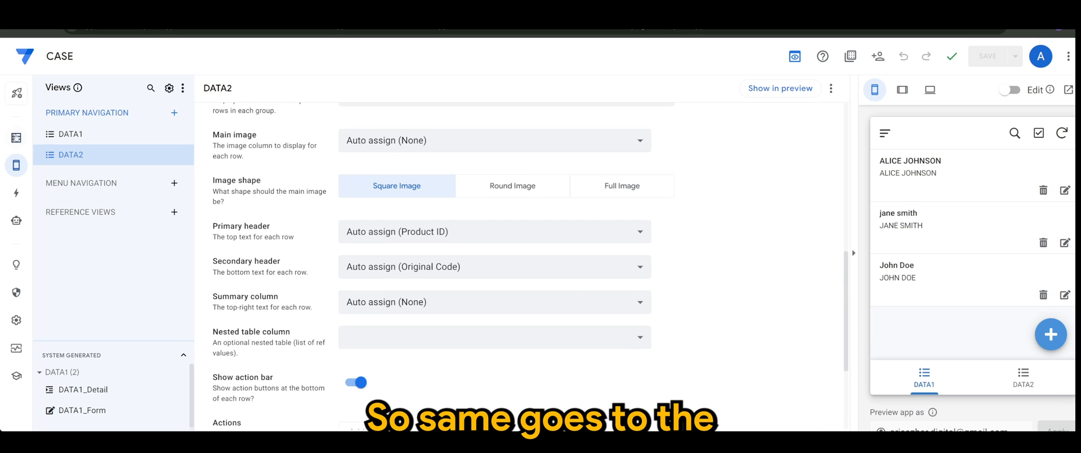
Add a virtual column named UPPERCASE to the DATA2 table.
click(15, 138)
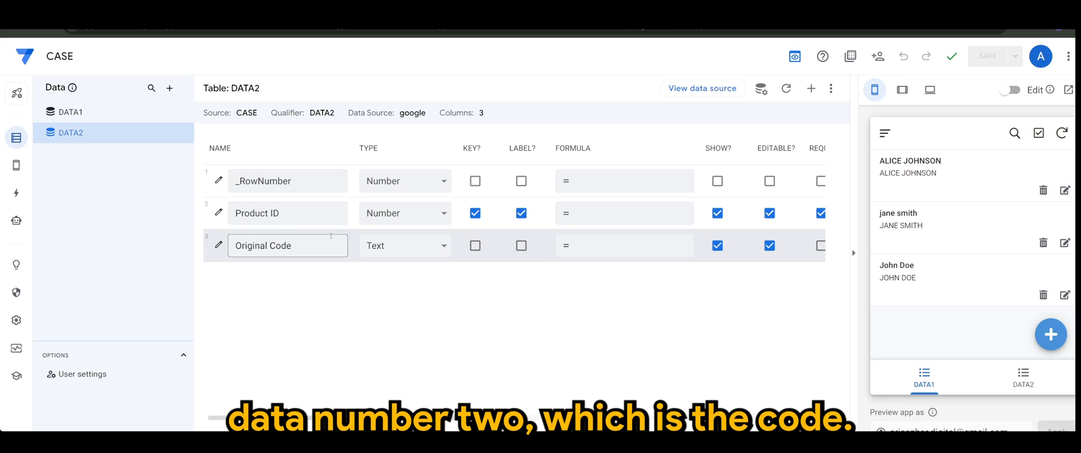
click(810, 88)
text(u)
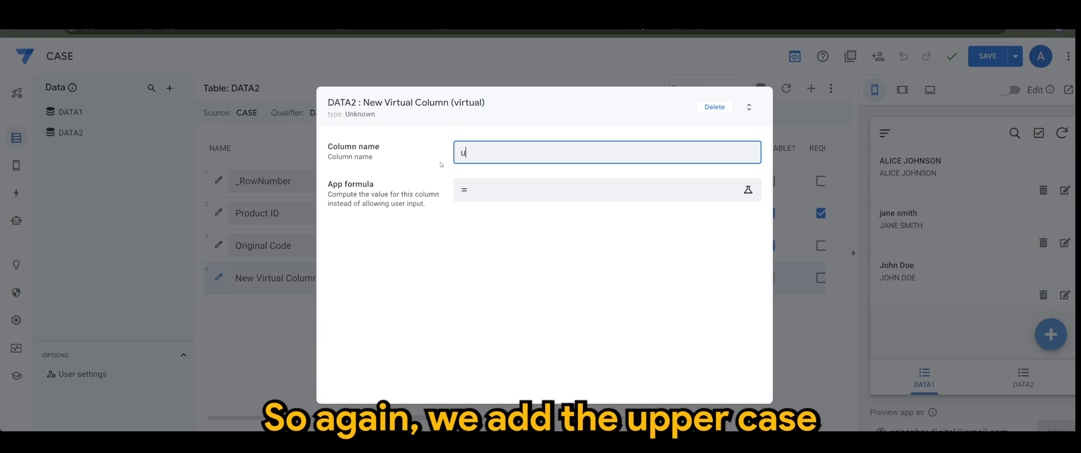
text(PPERCAS)
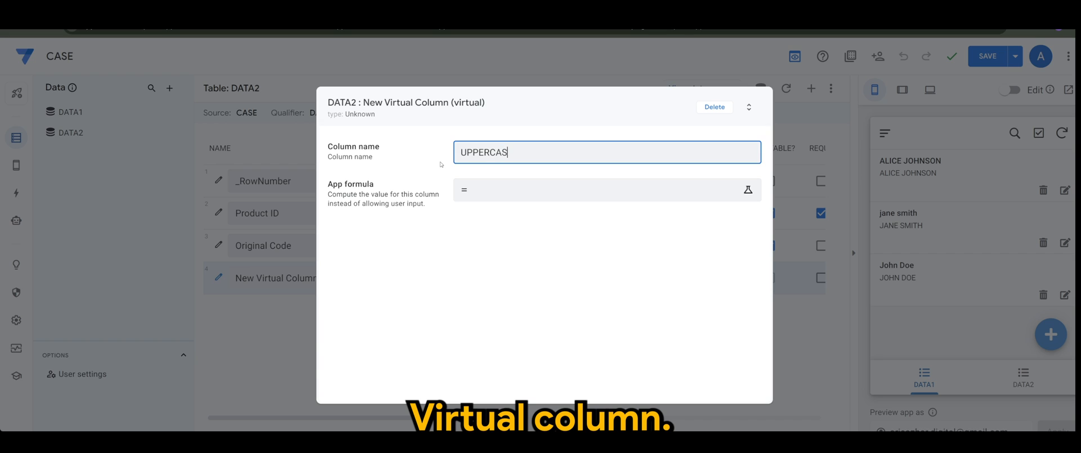
Give the DATA2 UPPERCASE column the formula UPPER([Original Code]) and save it.
click(747, 190)
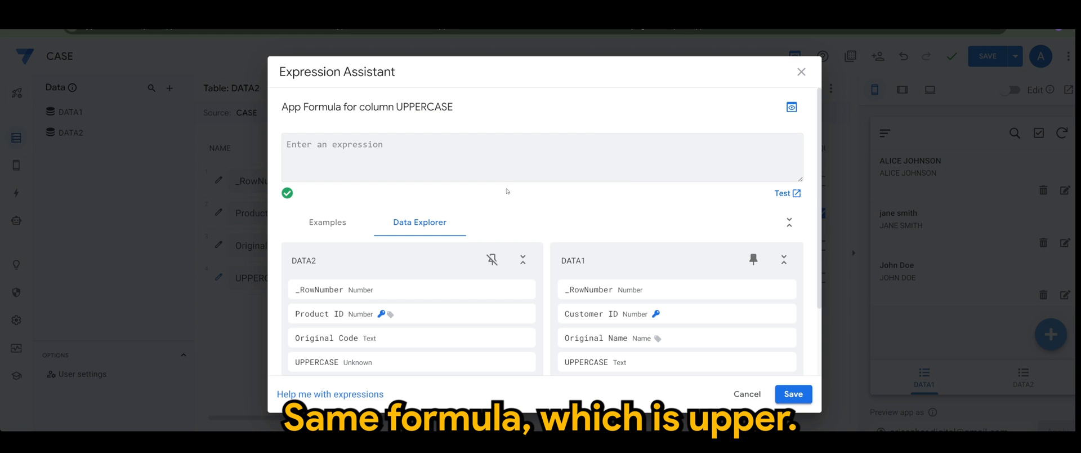
text(UPPER)
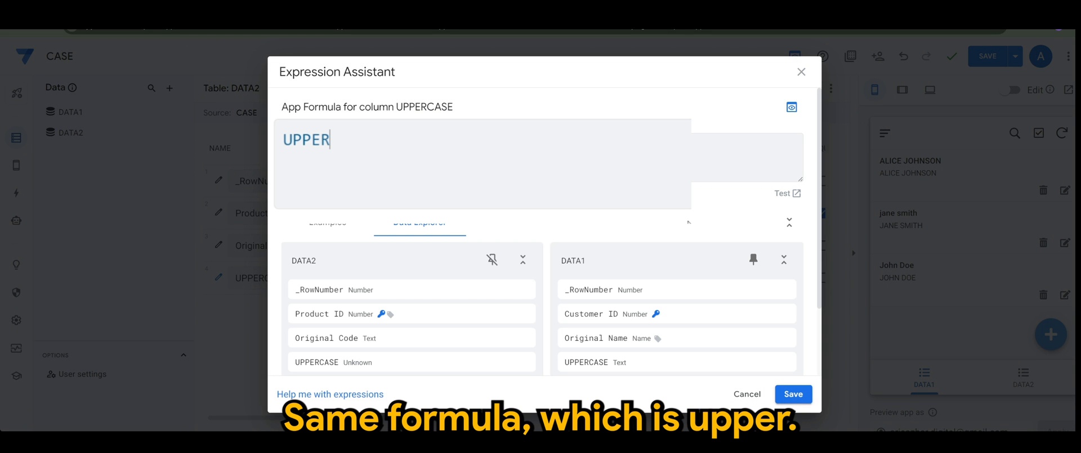
text(([]))
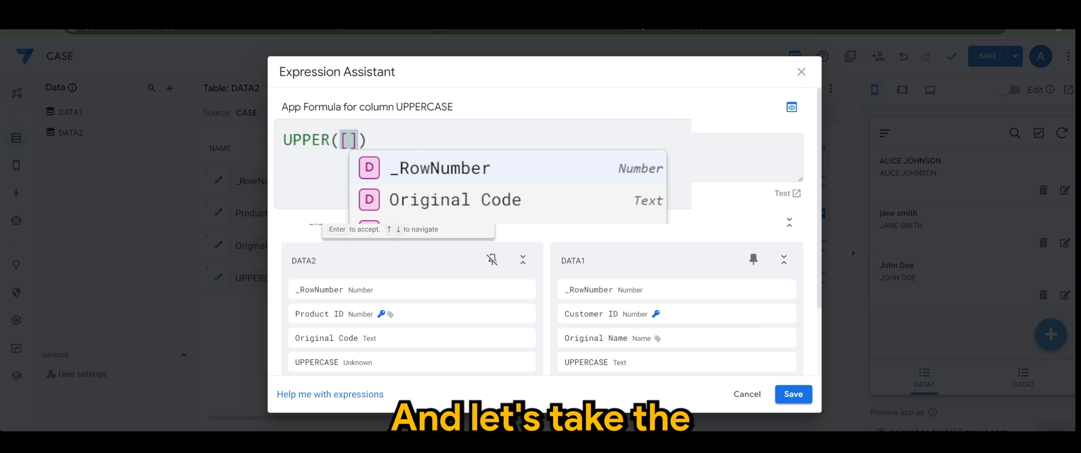
click(454, 199)
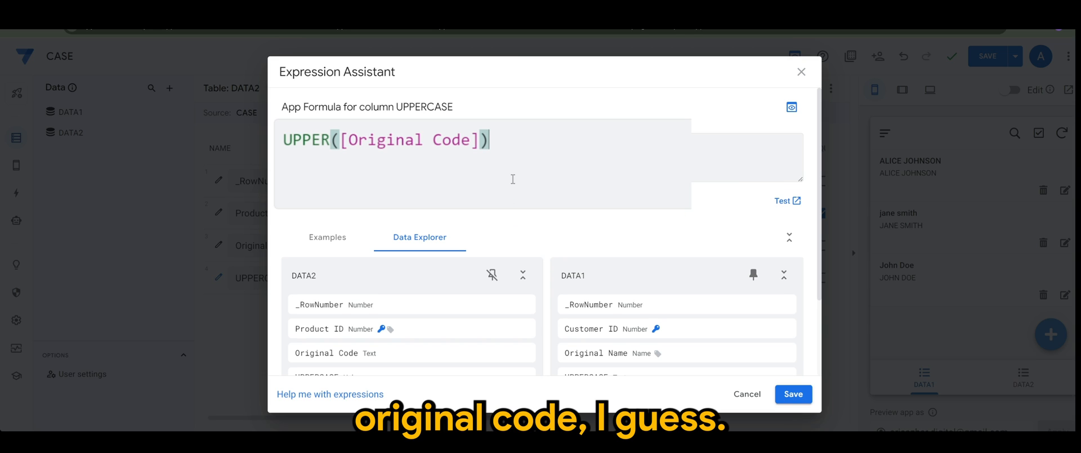
click(793, 394)
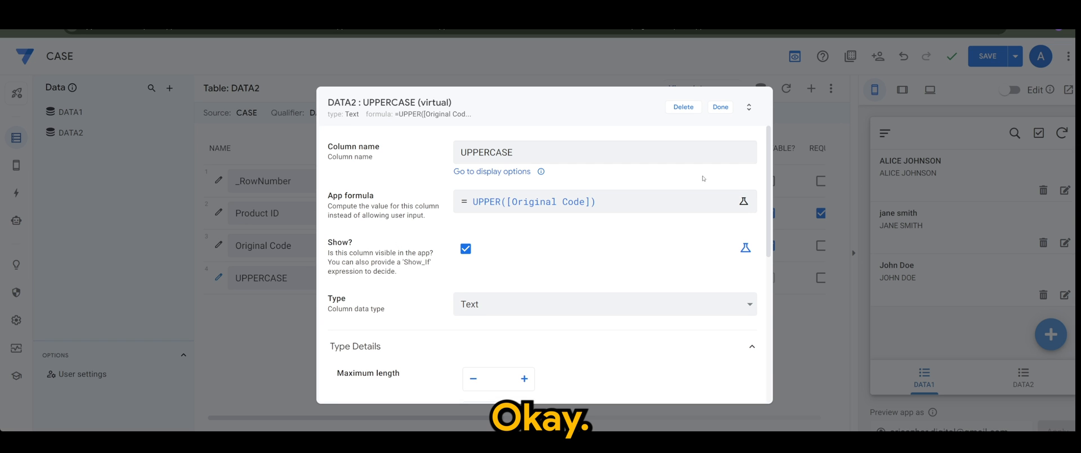
click(719, 107)
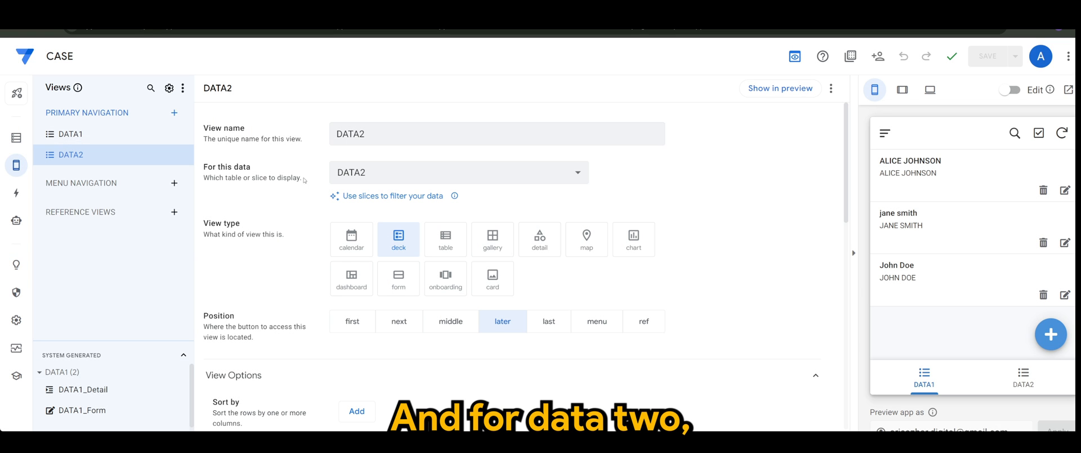
Use Original Code as primary header and UPPERCASE as secondary header in DATA2.
scroll(down, 3)
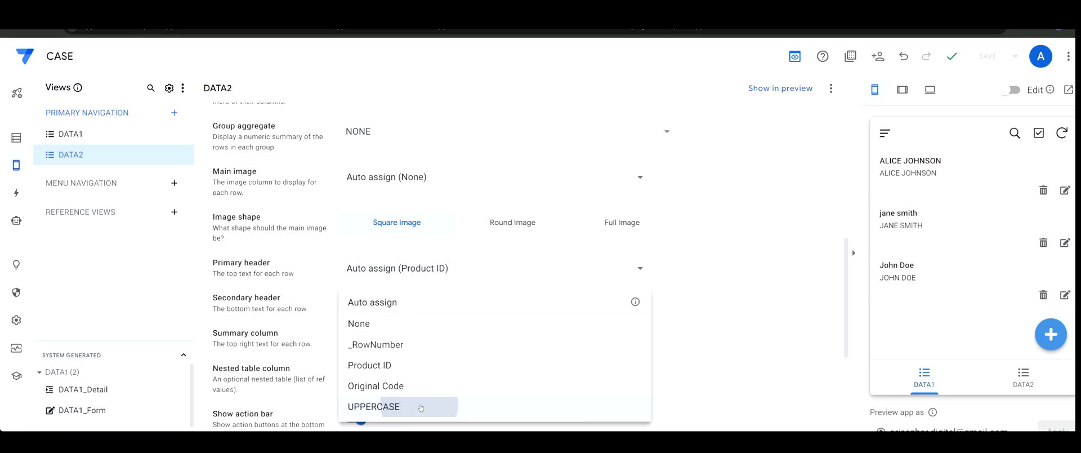
click(373, 407)
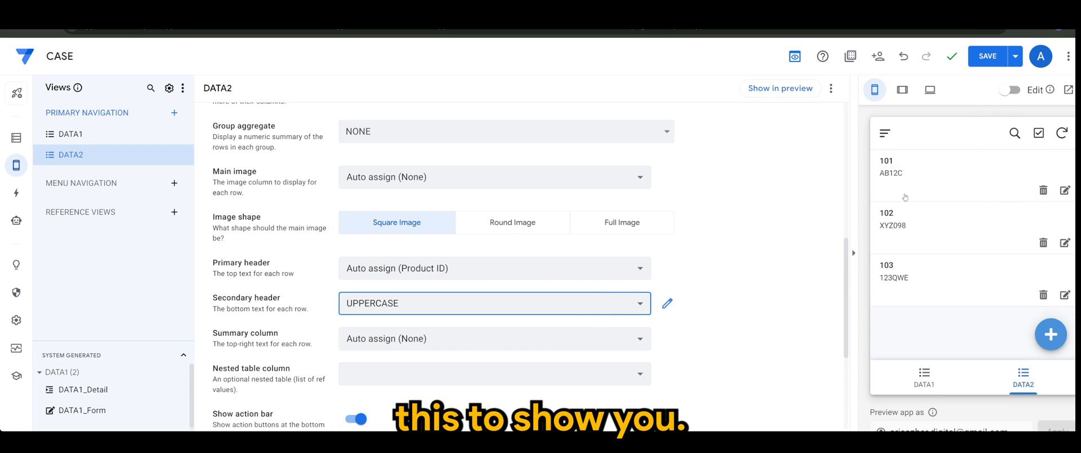
click(494, 268)
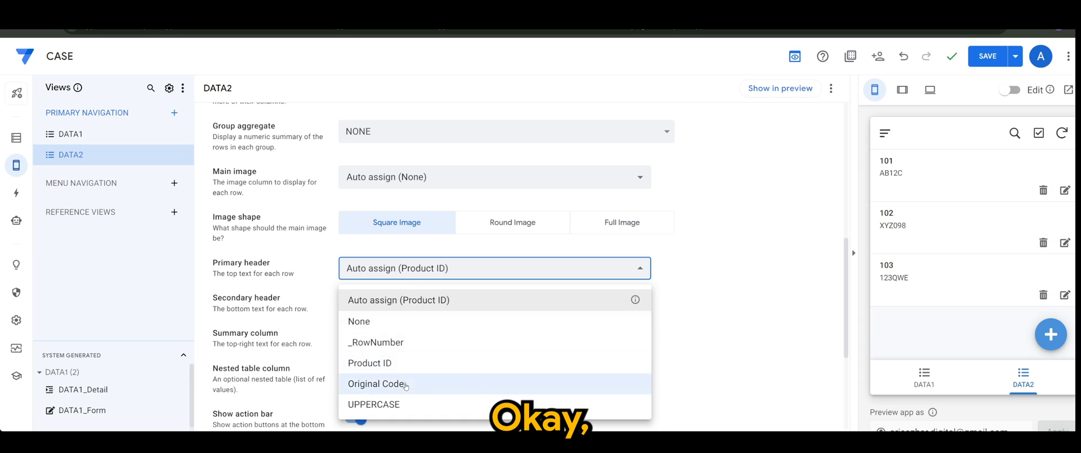
click(377, 383)
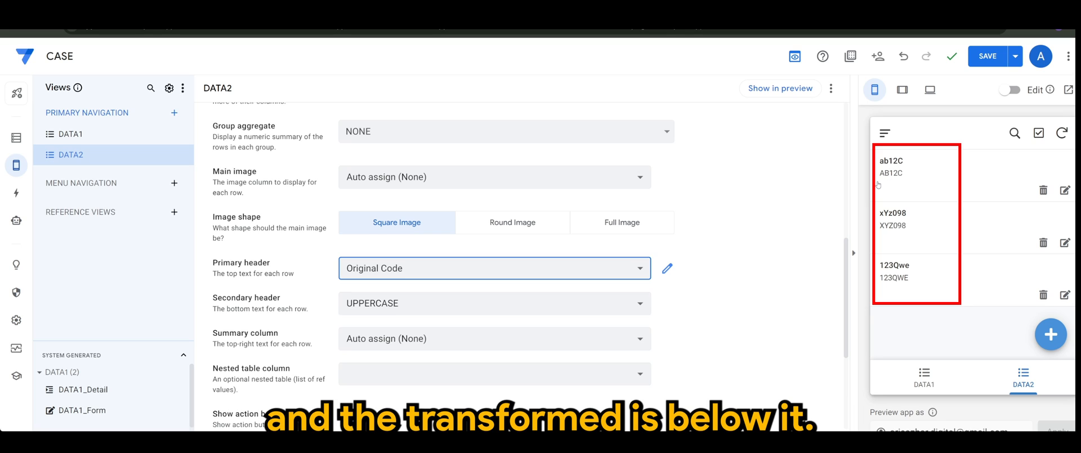
mouse_move(885, 183)
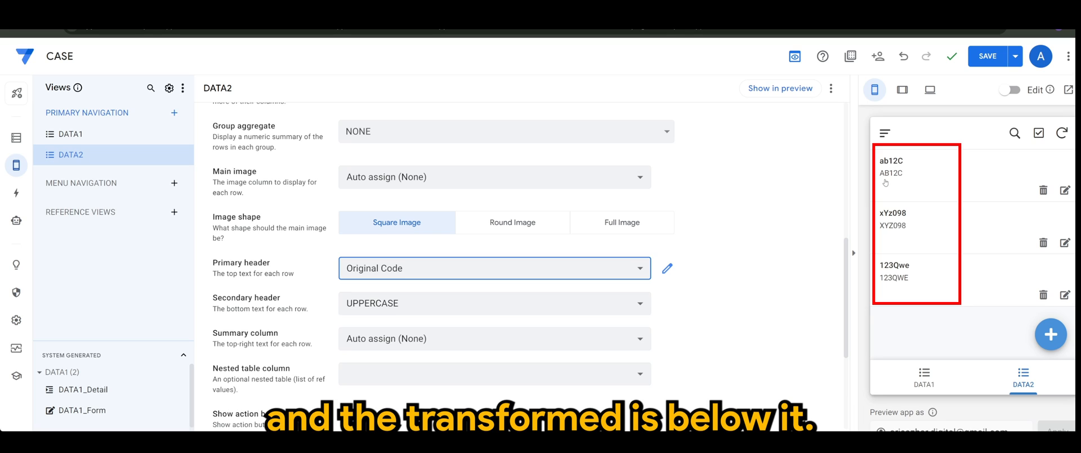